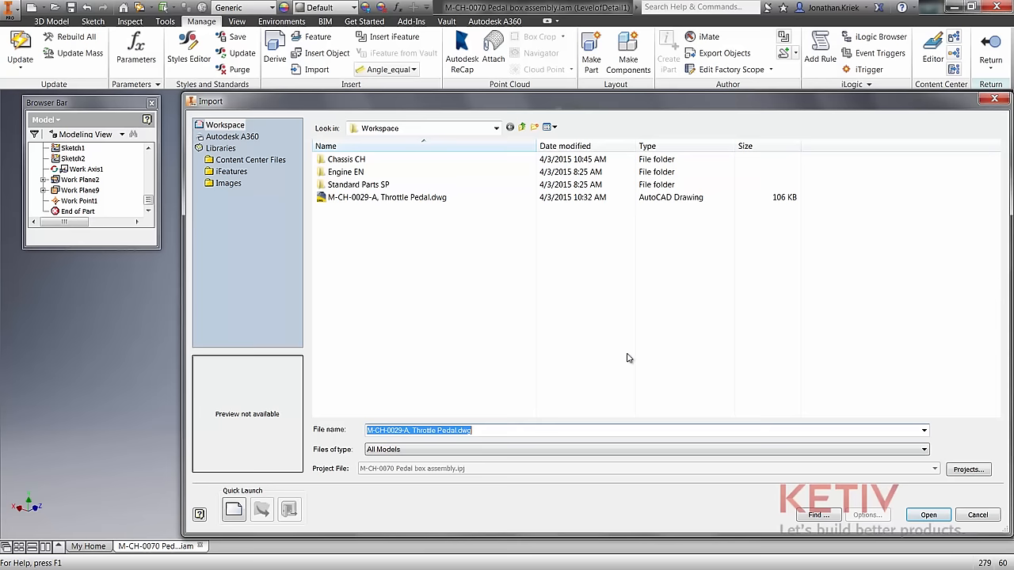
# Import M-CH-0029-A Throttle Pedal.dwg as an underlay and place it on a work plane
pyautogui.click(929, 515)
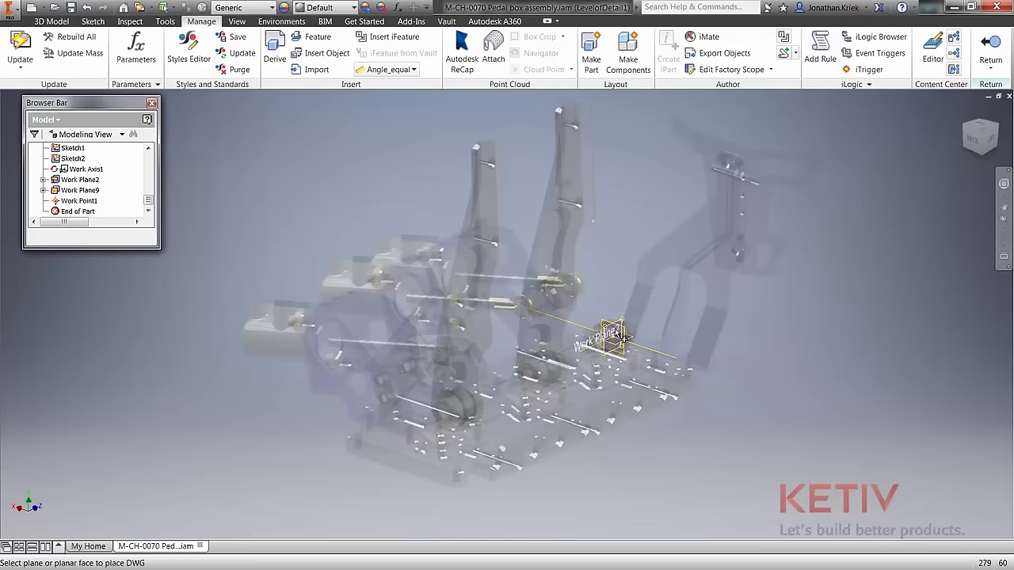
pyautogui.click(615, 336)
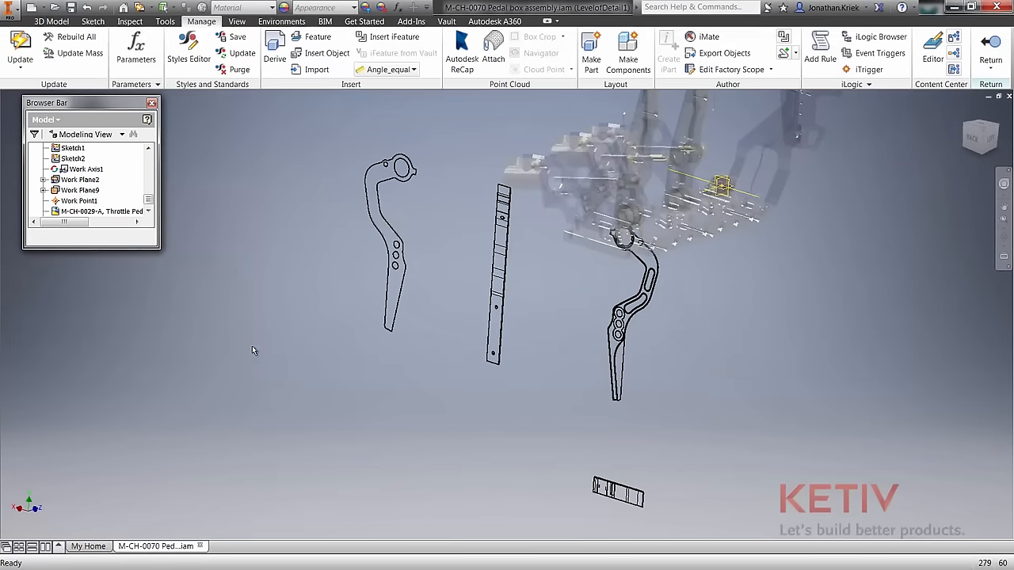
# Translate the DWG underlay so its outline aligns with the existing pedal
pyautogui.rightClick(103, 211)
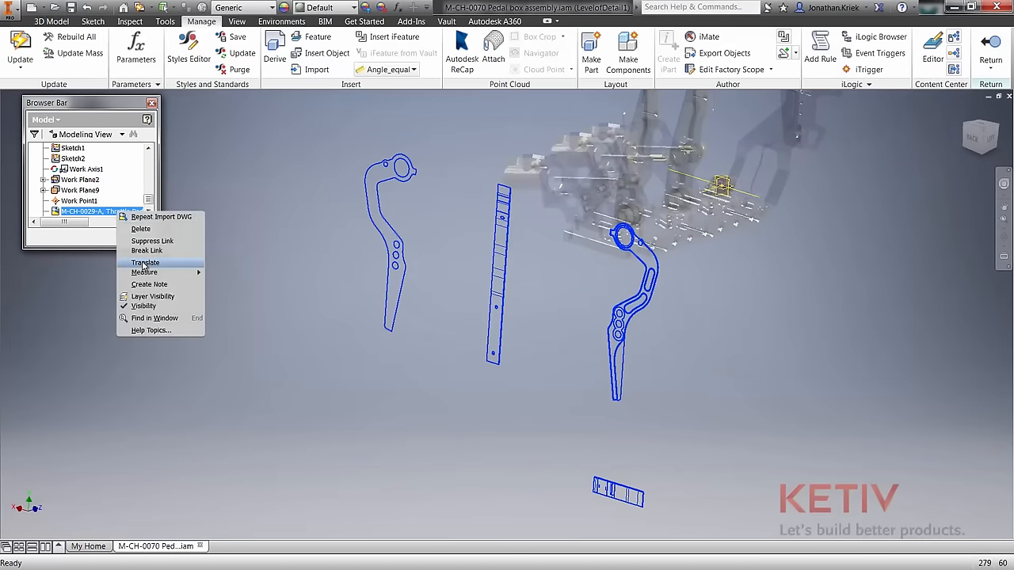
pyautogui.click(146, 263)
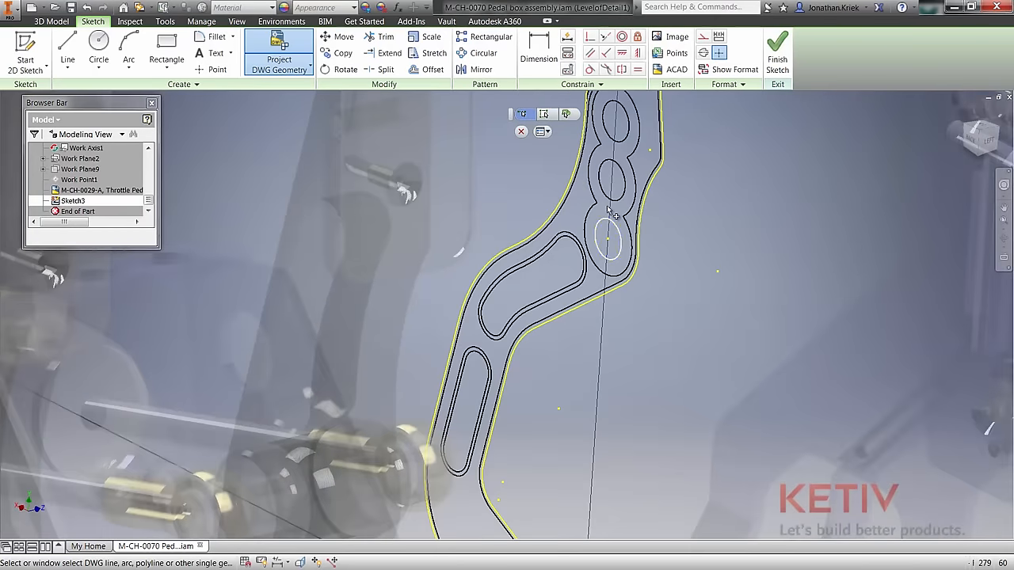
# Finish the projected pedal sketch and extrude the profile to a distance of 25.250
pyautogui.click(776, 51)
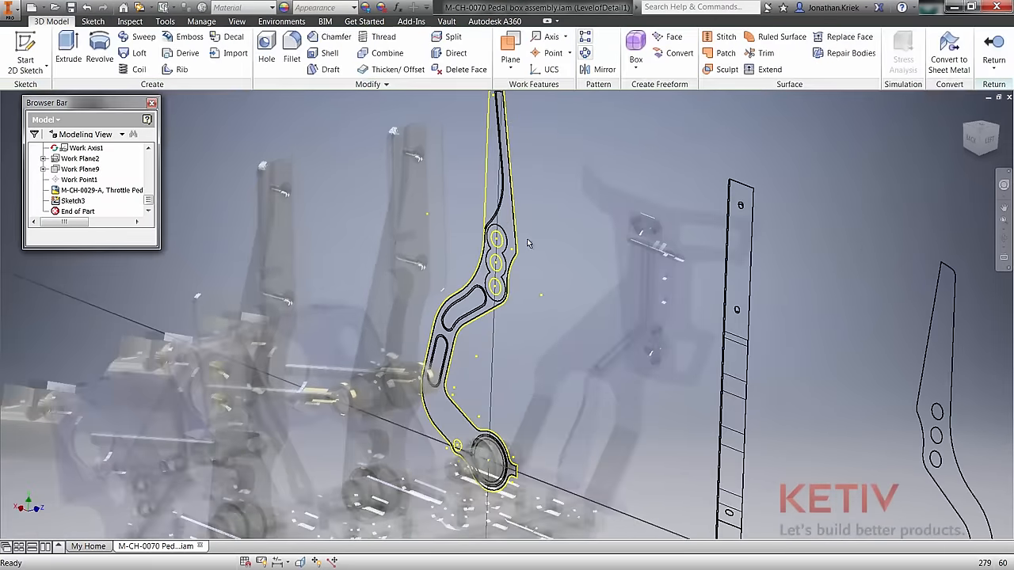
pyautogui.click(67, 47)
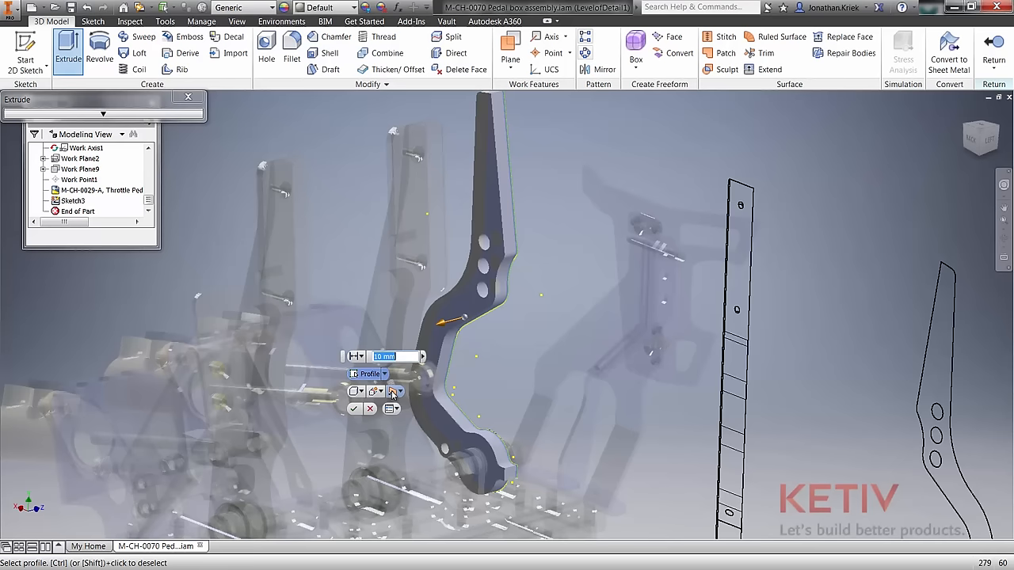
pyautogui.write('25.250')
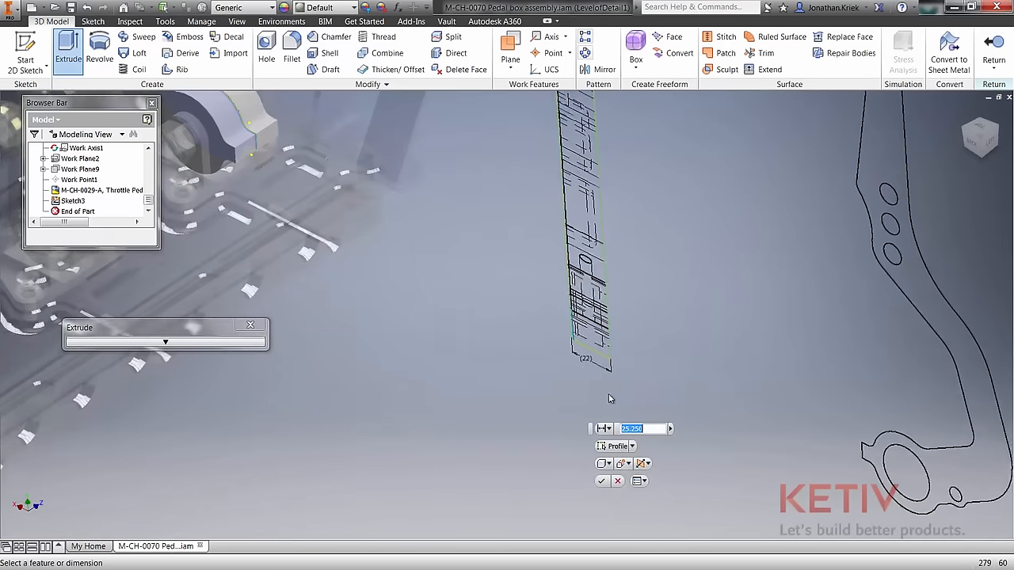
# Confirm the extrusion and show the pedal-box assembly with shadows and reflections enabled
pyautogui.click(602, 482)
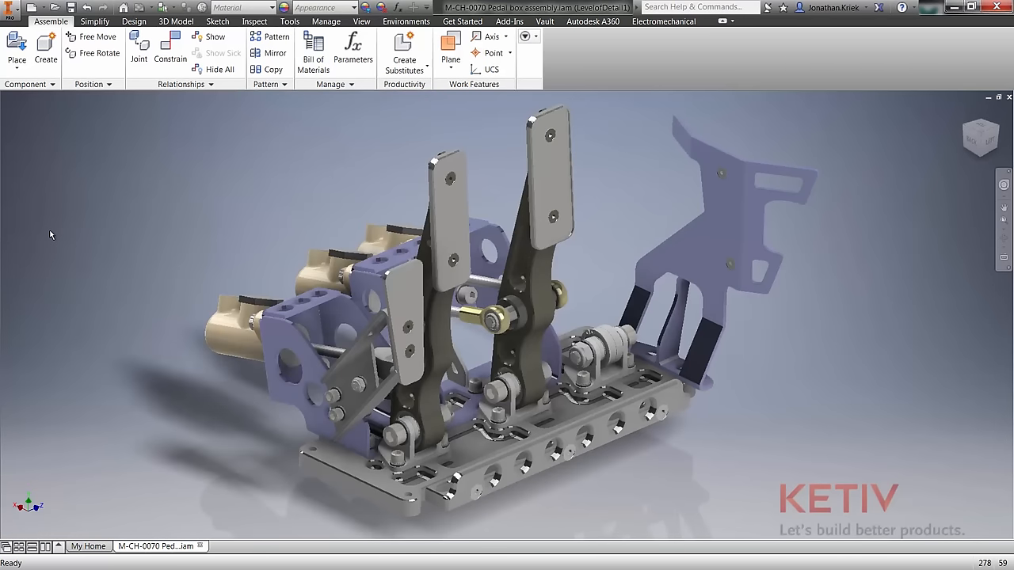
pyautogui.click(361, 23)
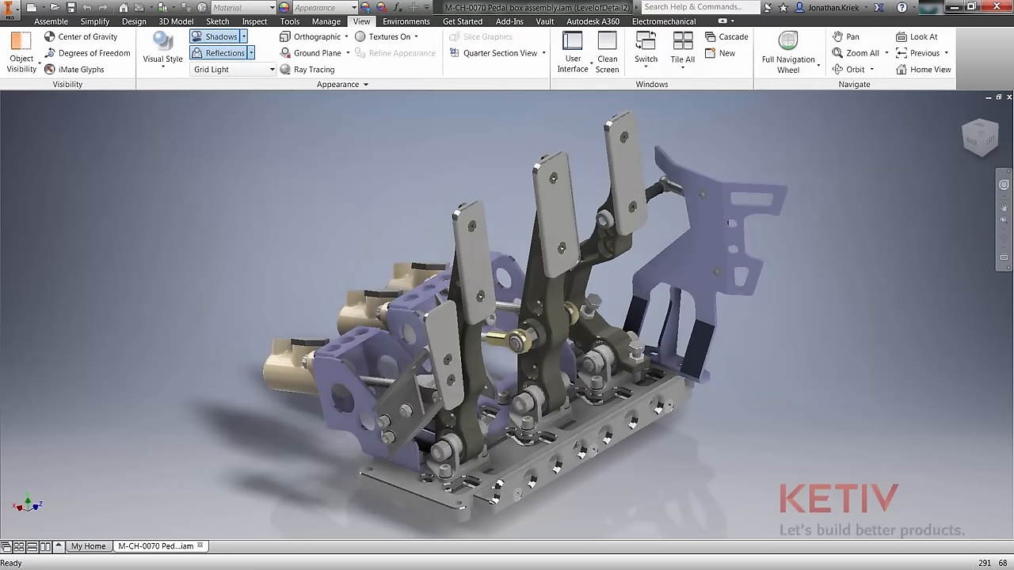